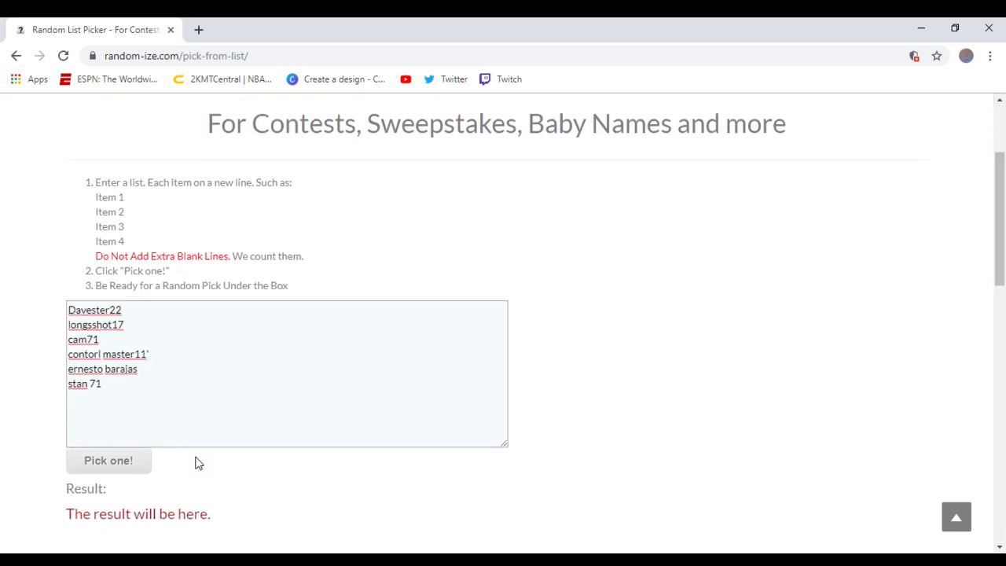
{"action": "mouse_move", "coordinate": [137, 462]}
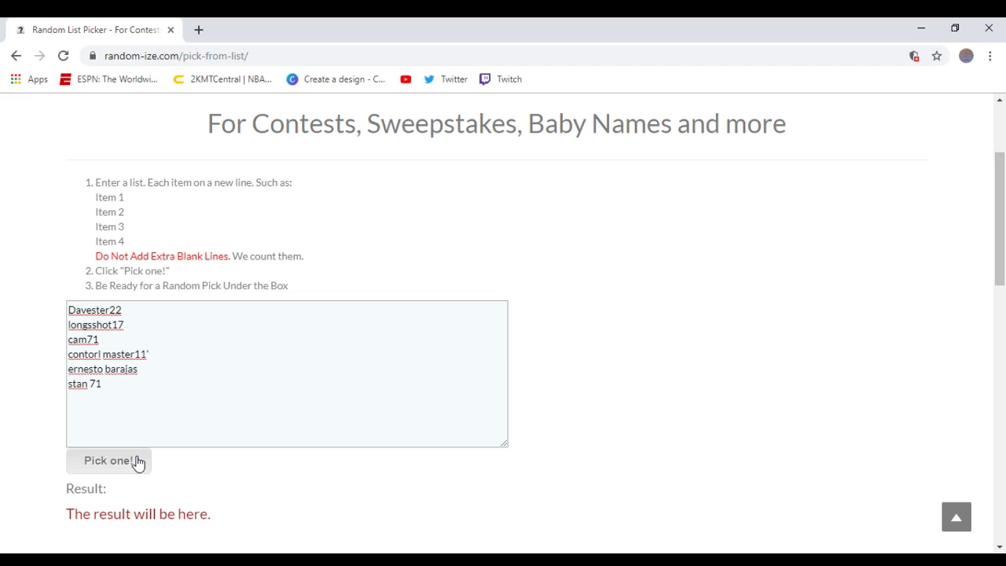
Run the random pick on the six entrant names, yielding 'stan 71' as the result.
{"action": "left_click", "coordinate": [110, 462]}
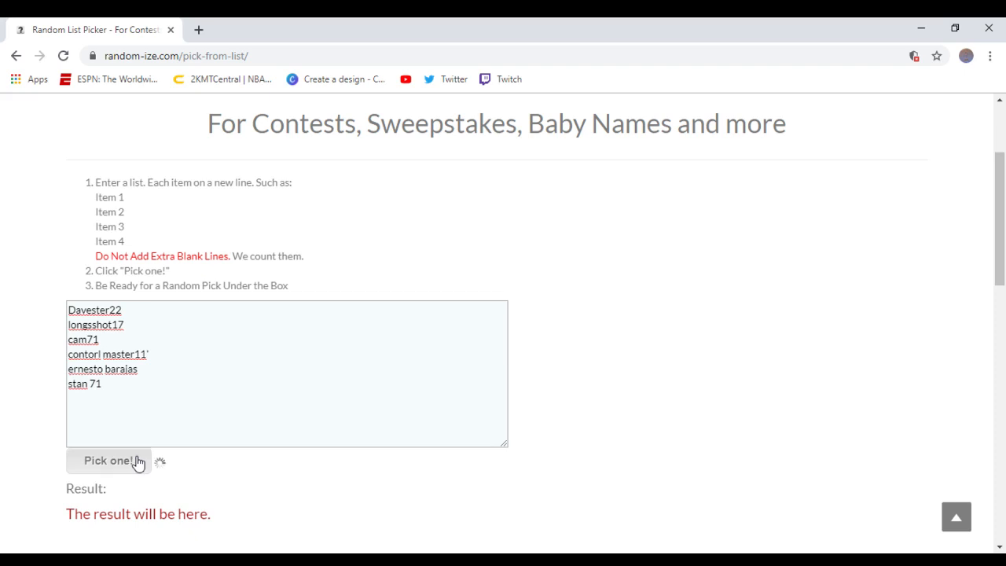
{"action": "left_click", "coordinate": [110, 461]}
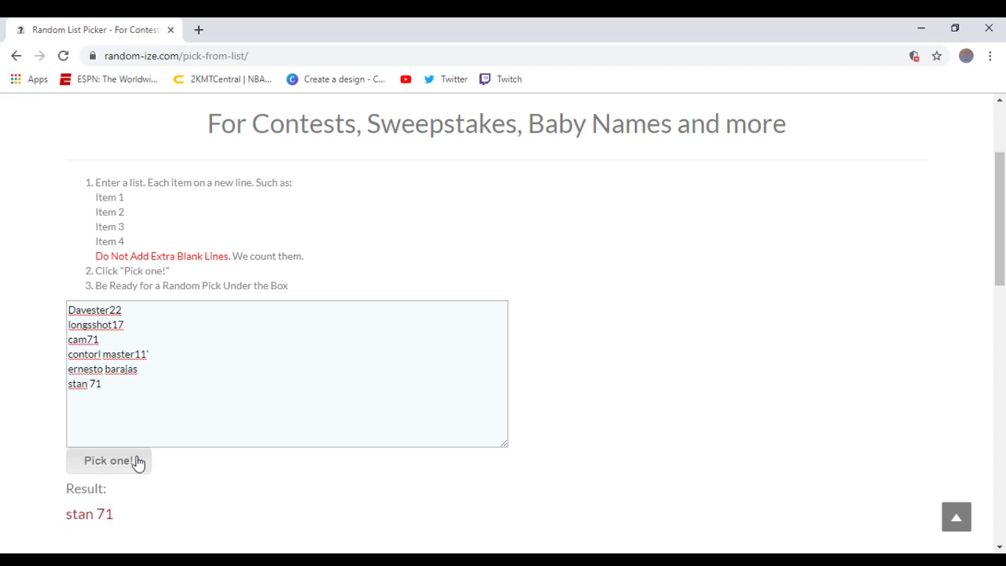